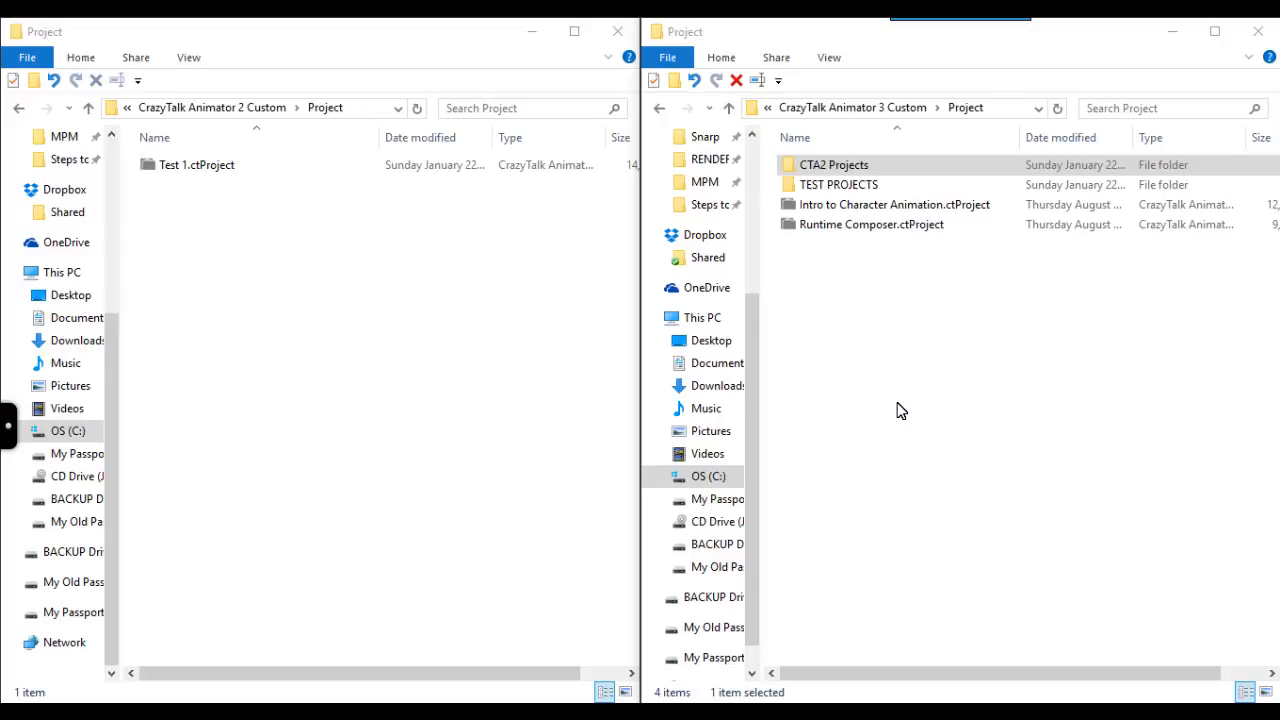
mouse_move(220, 248)
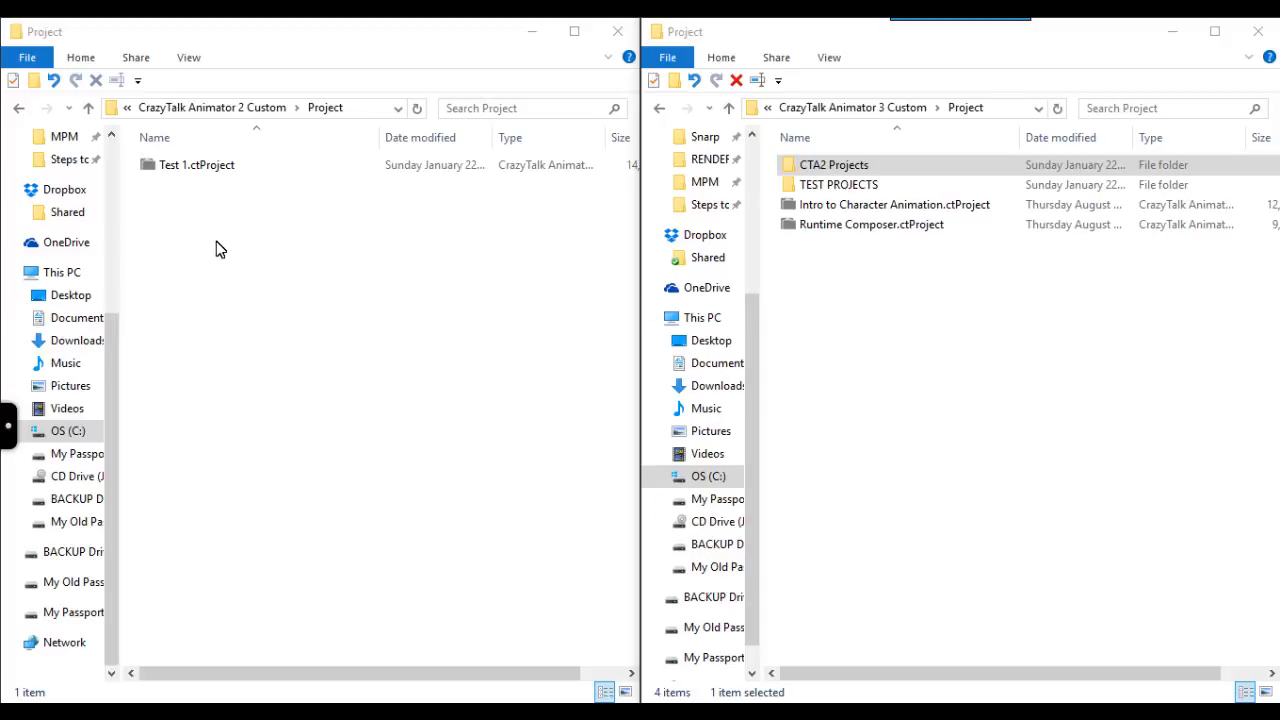
mouse_move(194, 202)
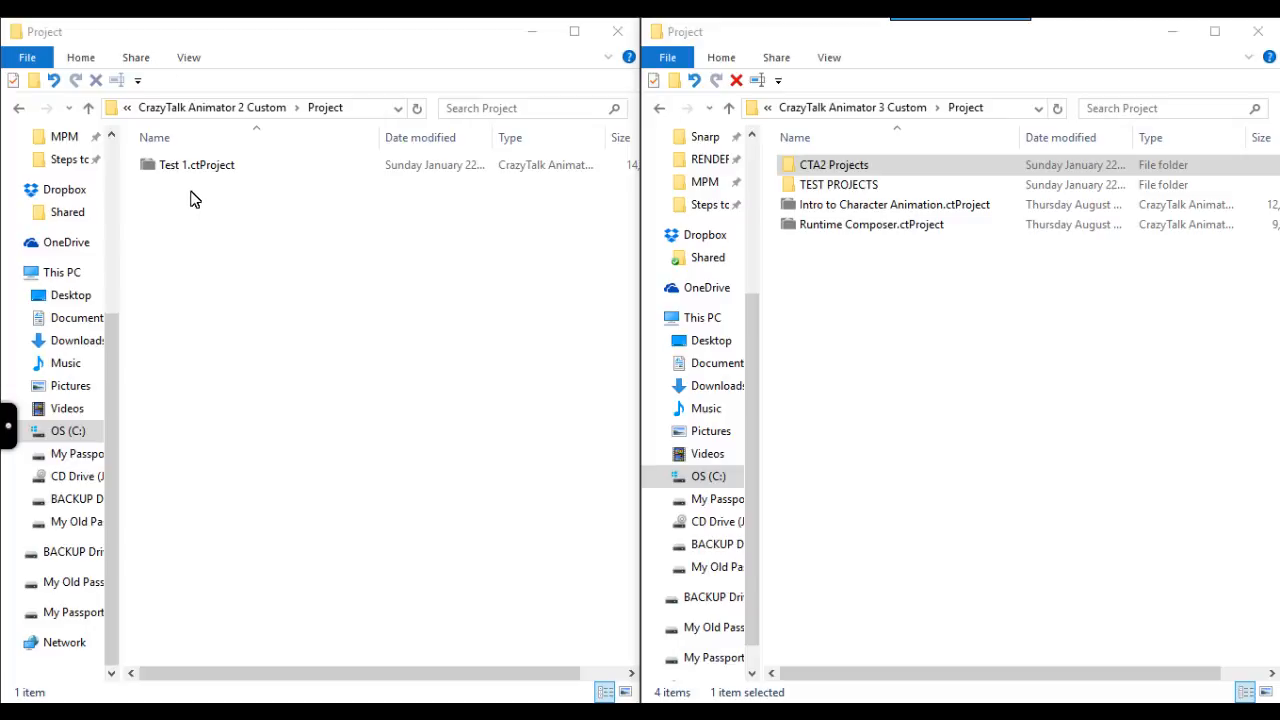
mouse_move(862, 354)
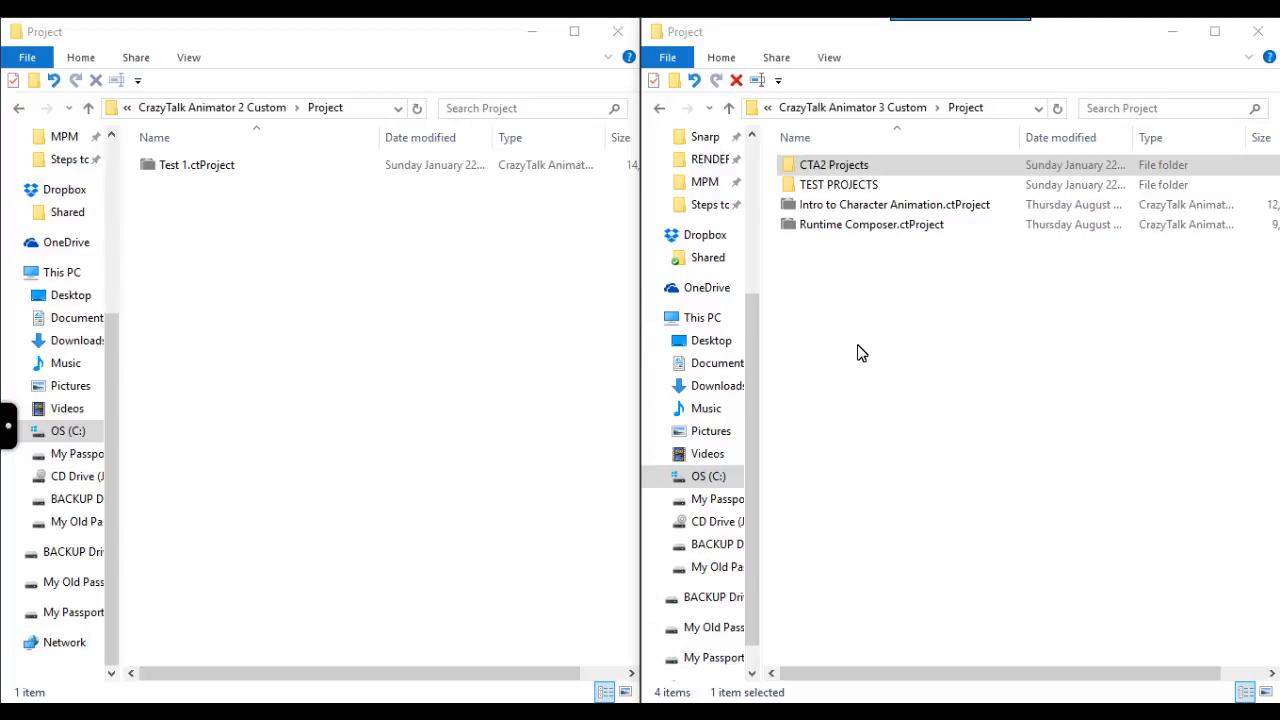
mouse_move(872, 324)
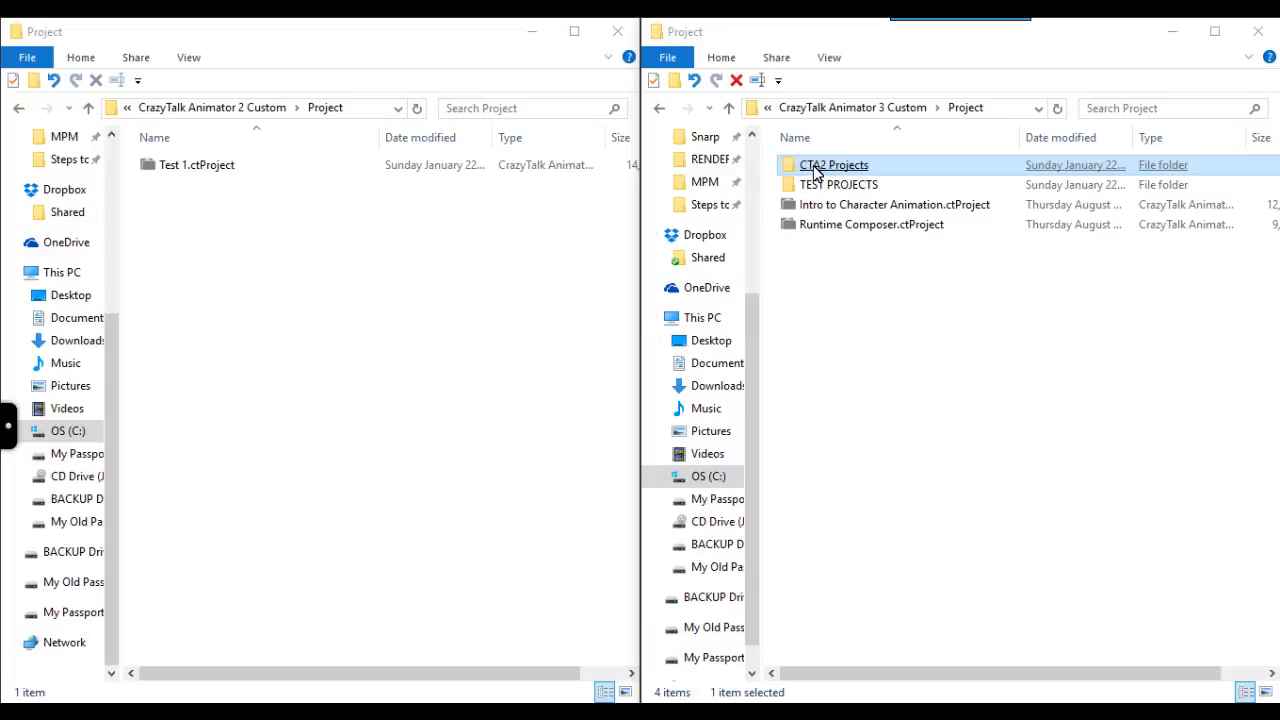
- Open the empty CTA2 Projects folder in the right Explorer window
double_click(832, 164)
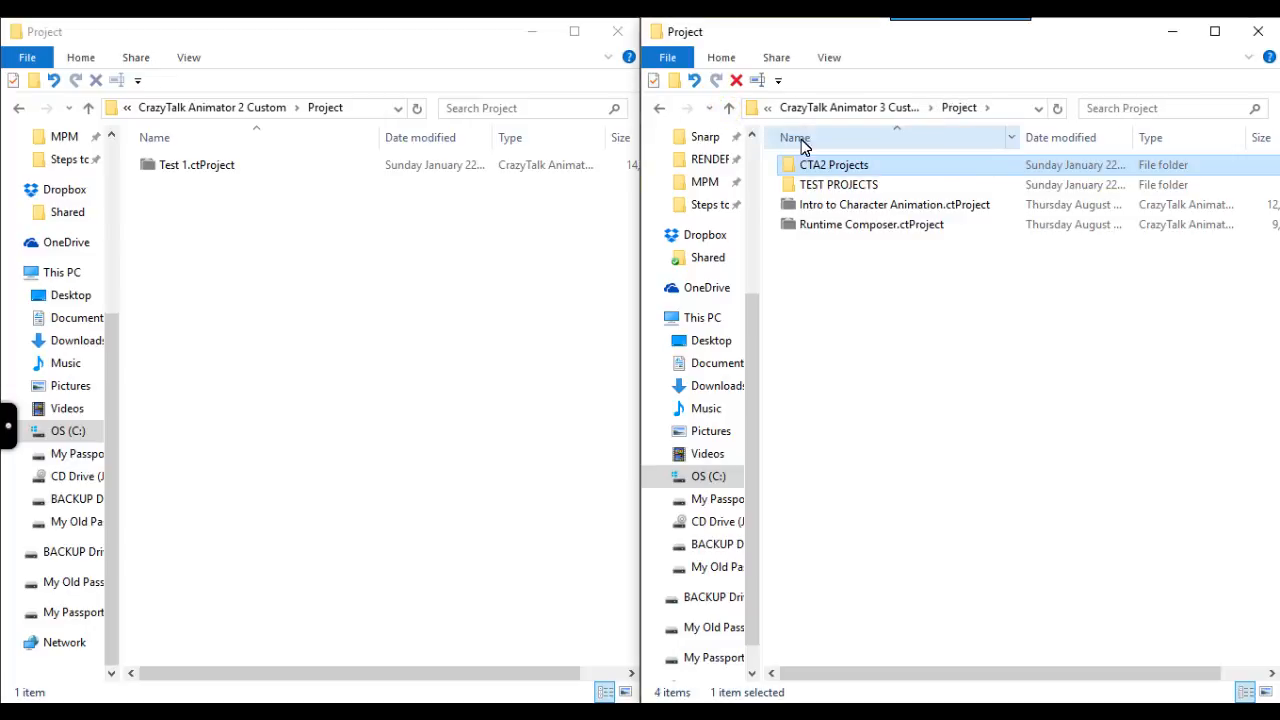
double_click(832, 164)
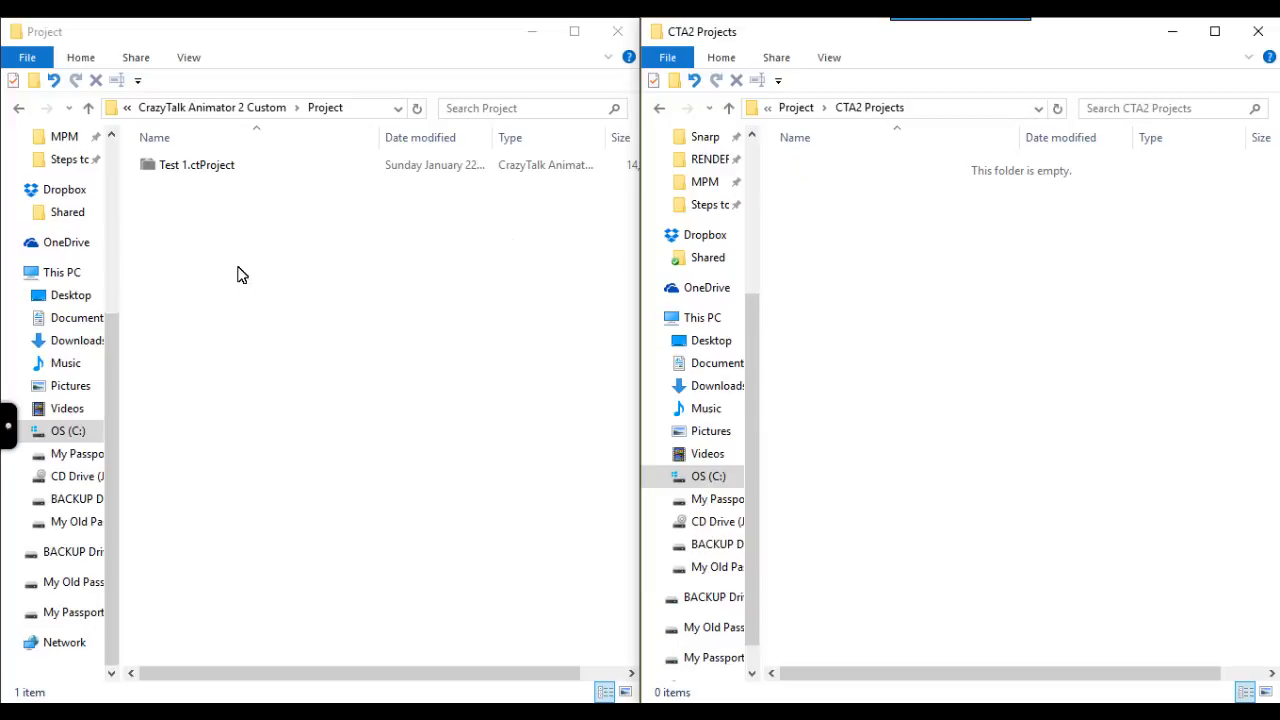
mouse_move(218, 210)
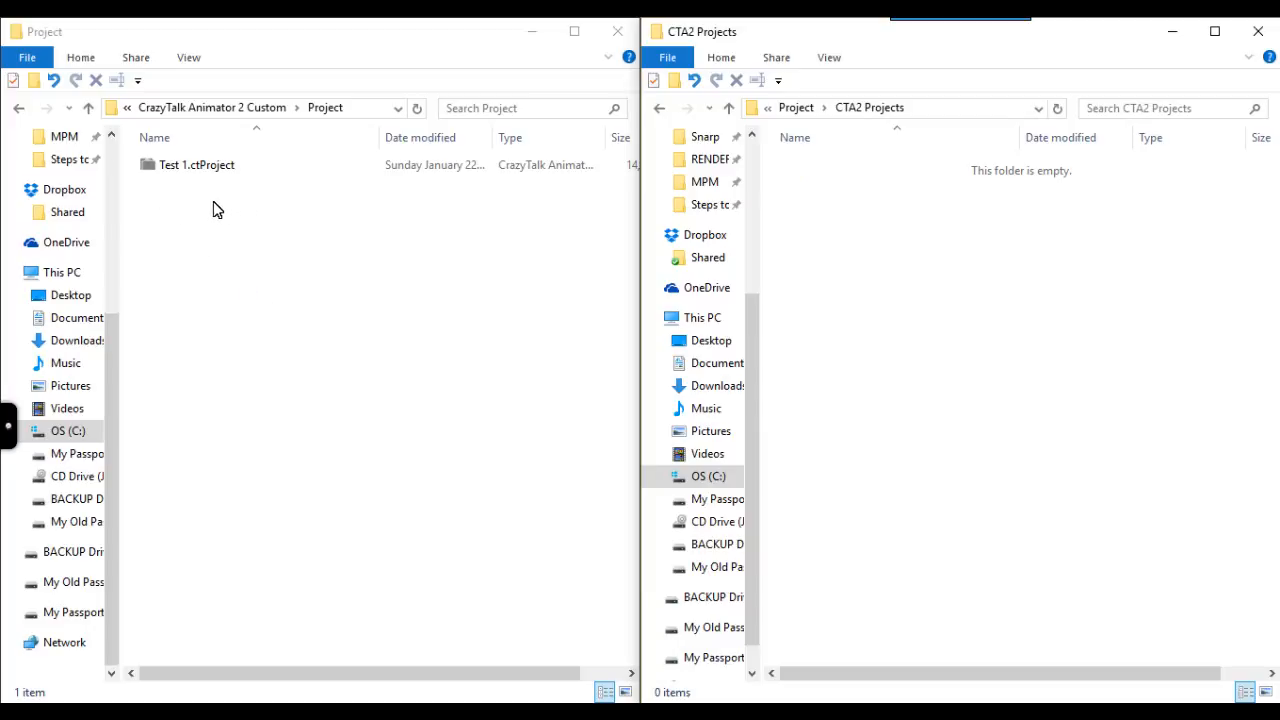
- Copy Test 1.ctProject from the CrazyTalk Animator 2 folder and paste it into CTA2 Projects
left_click(196, 164)
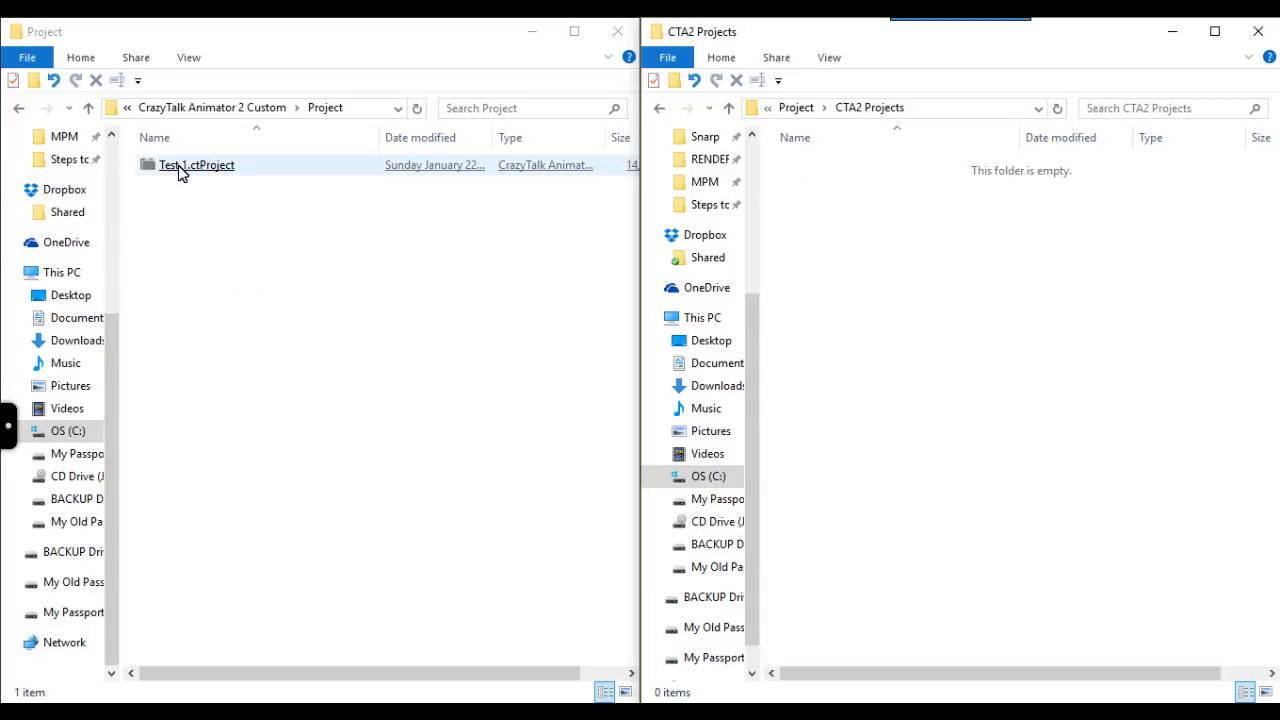
right_click(184, 164)
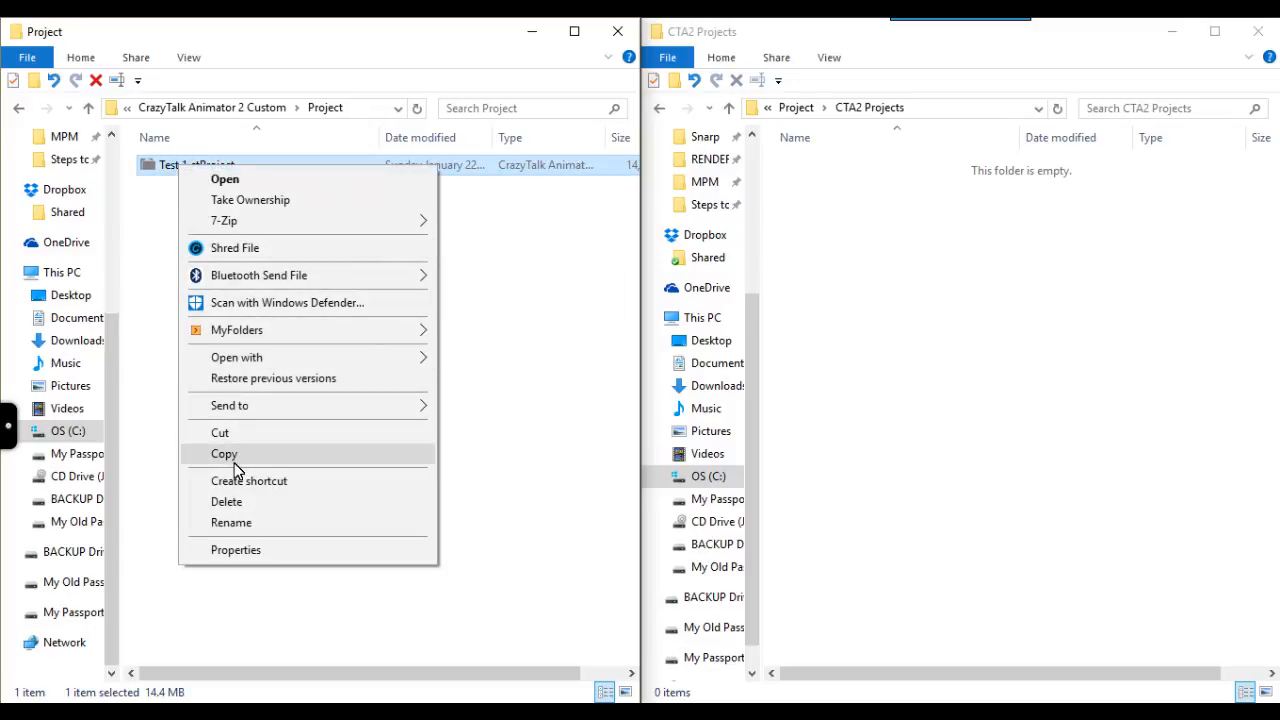
left_click(224, 454)
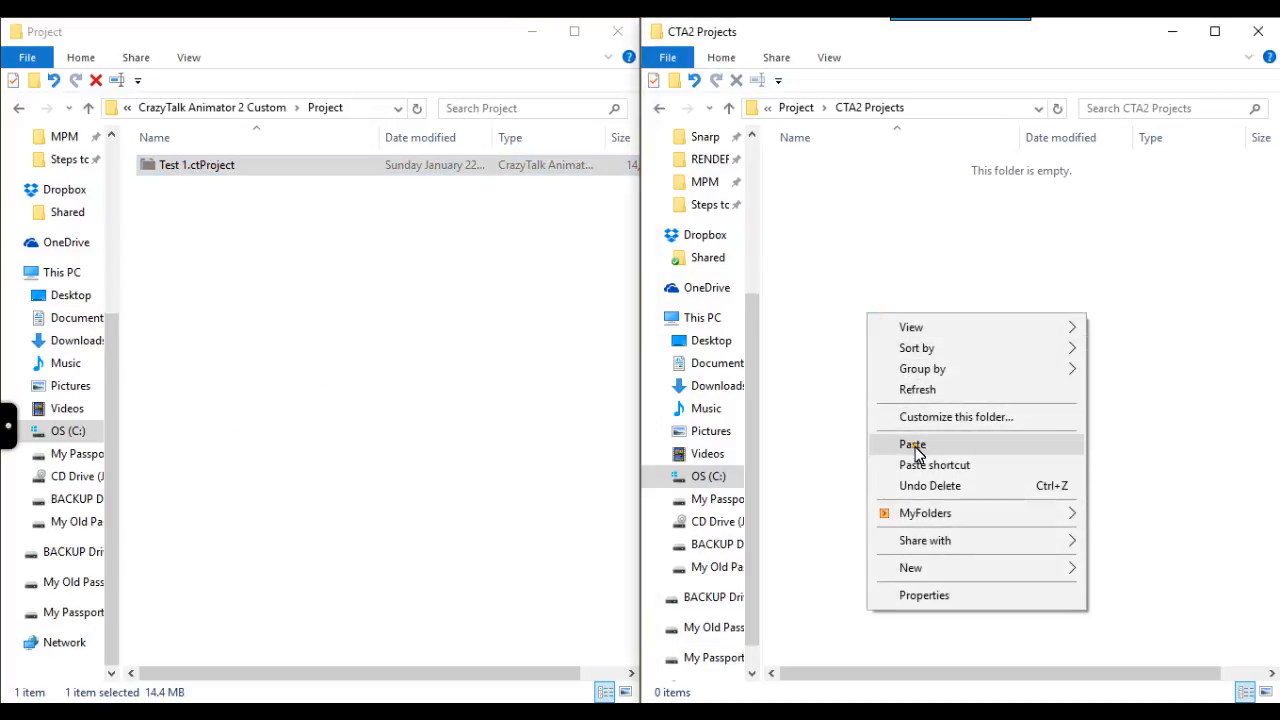
left_click(912, 444)
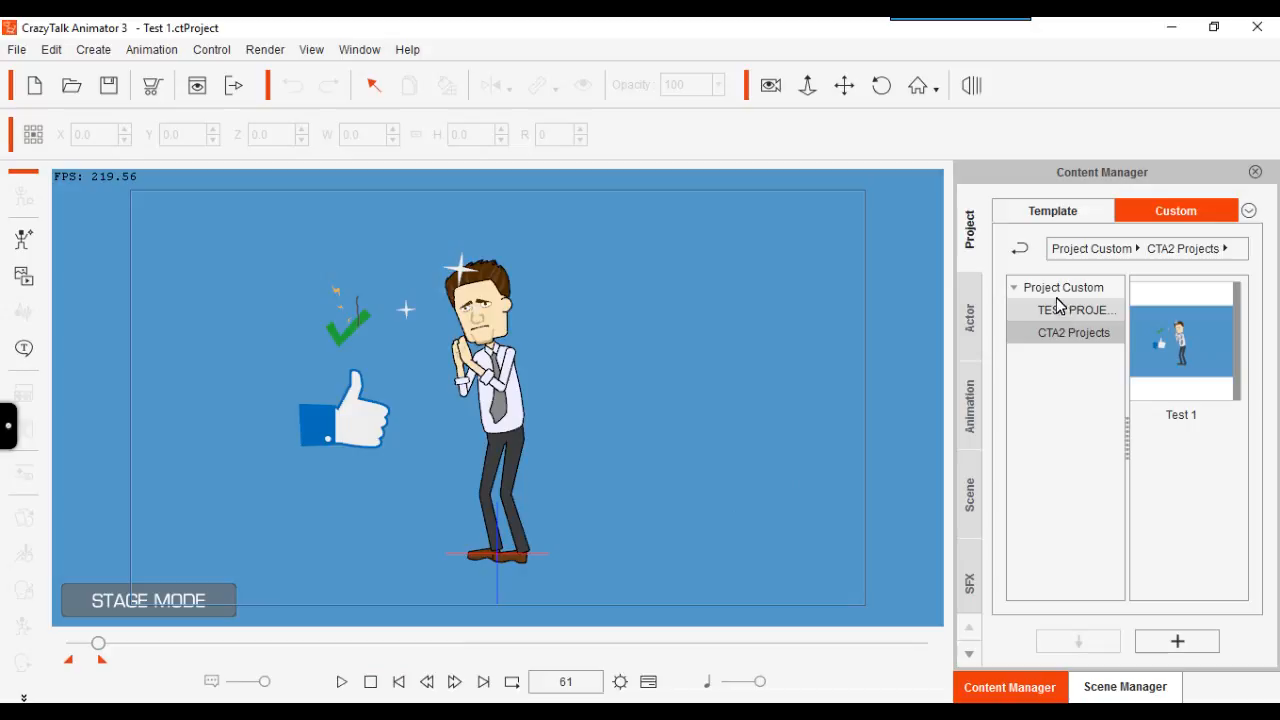
- Refresh the Content Manager's custom project library so CTA2 Projects lists Test 1
left_click(1052, 212)
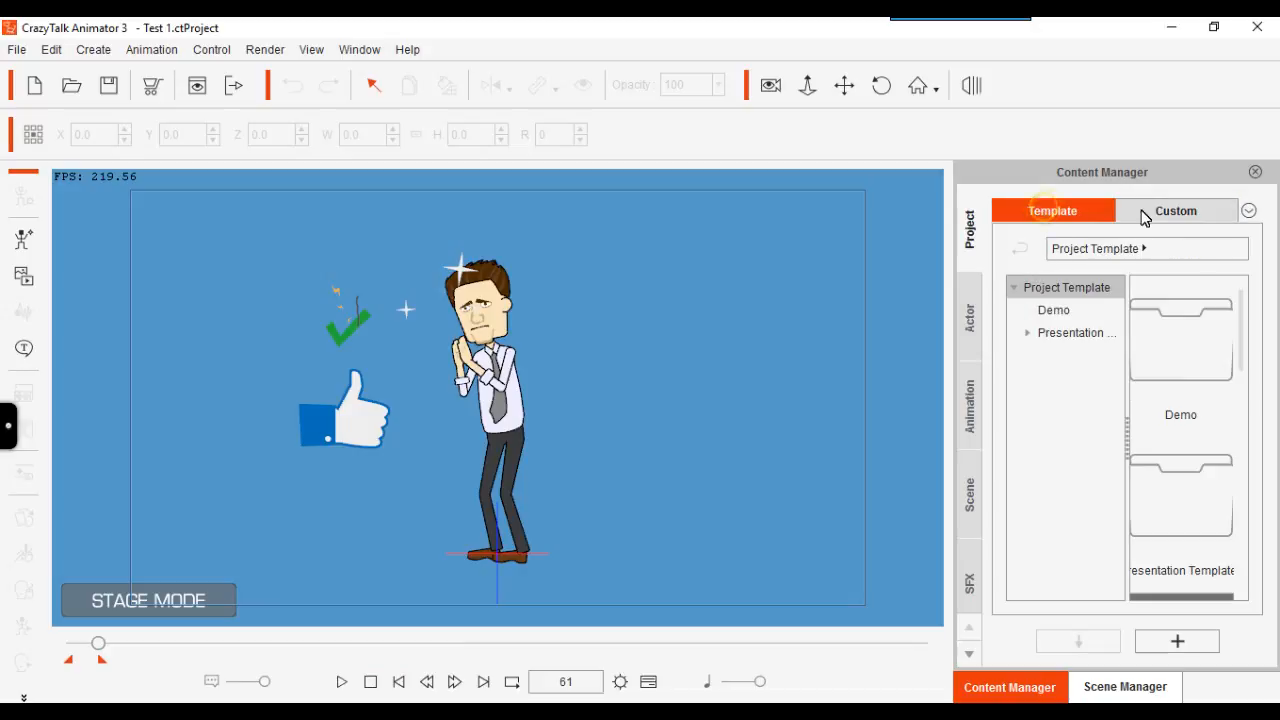
left_click(1174, 210)
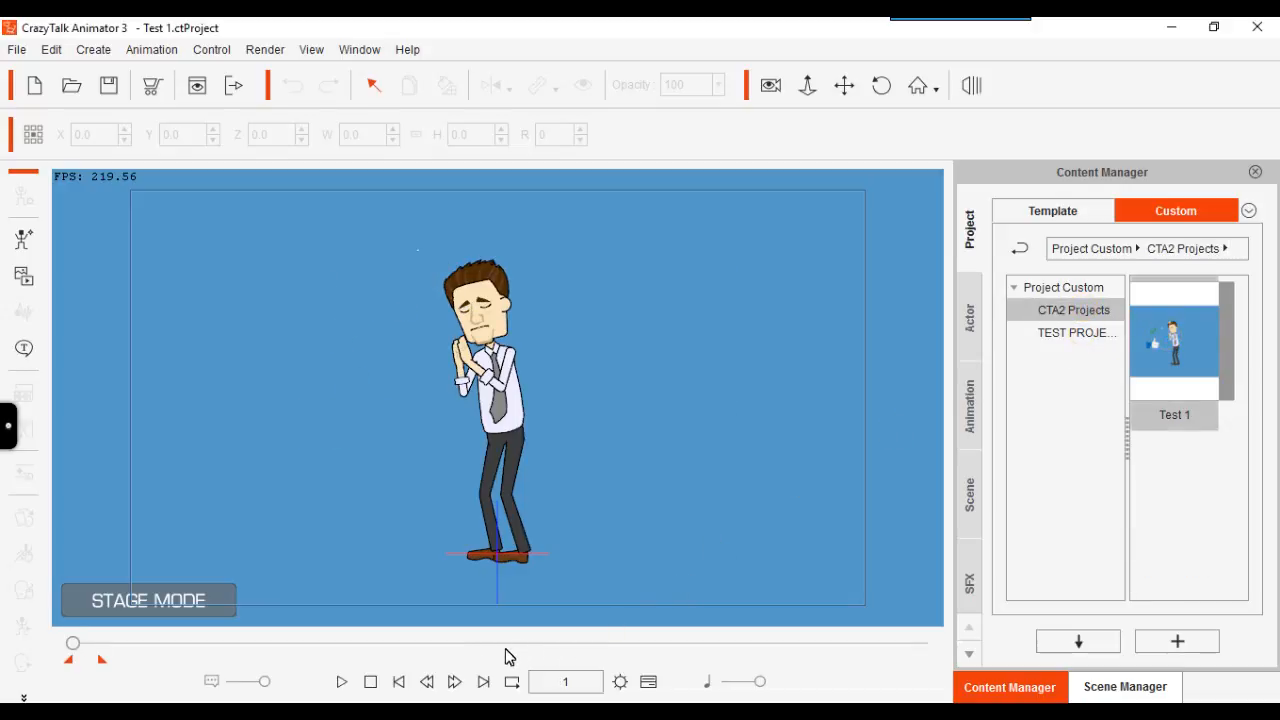
- Preview the loaded Test 1 project with timeline playback
left_click(340, 680)
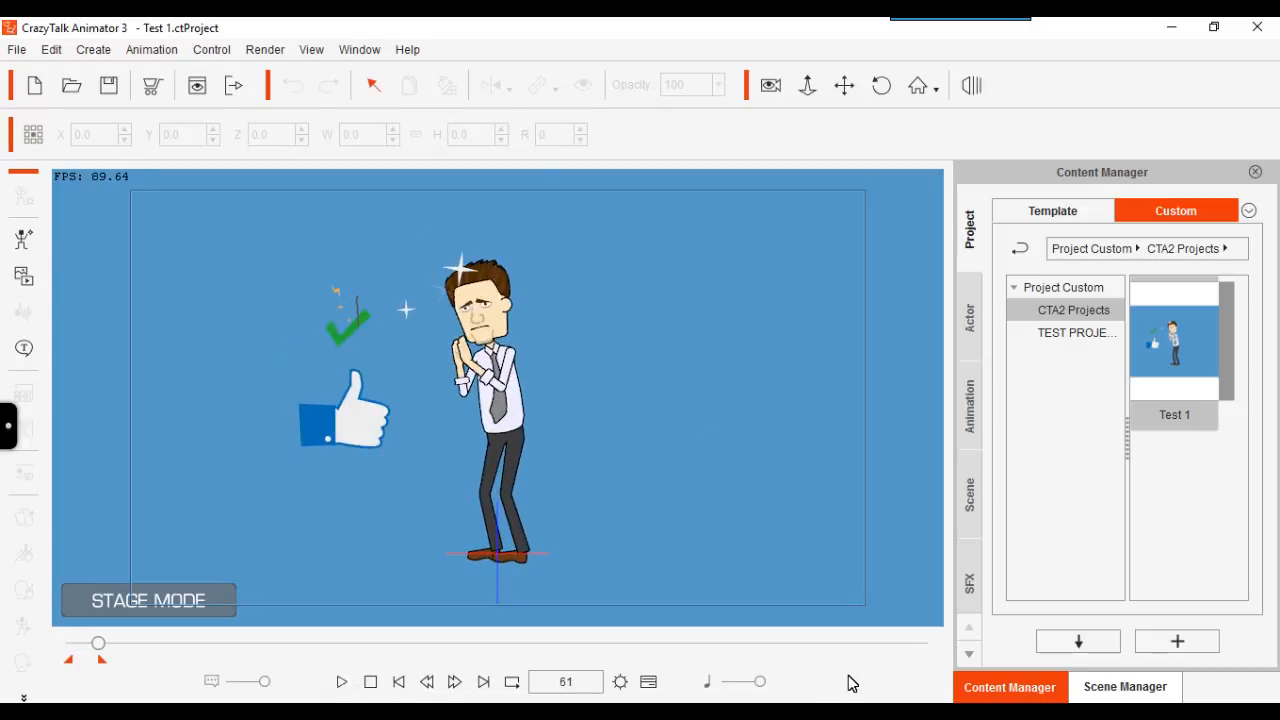
mouse_move(848, 672)
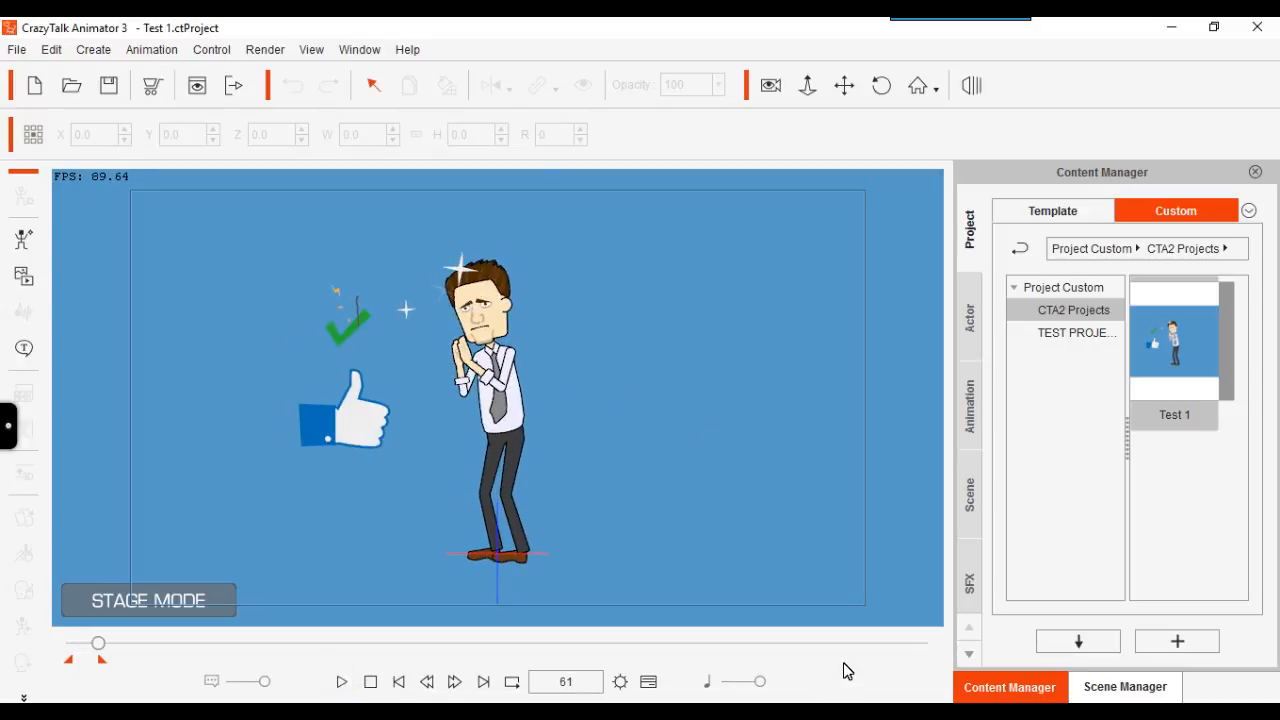